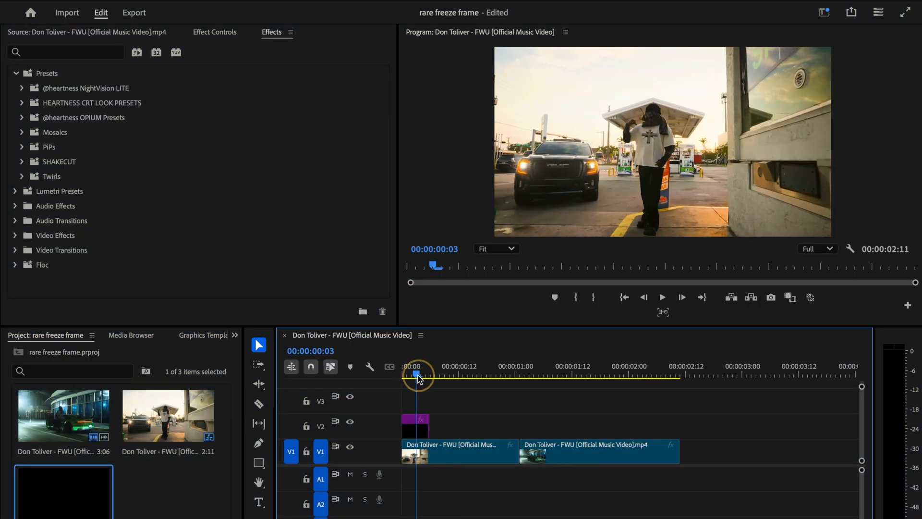
Return to the sequence start and replace the selected clips with an After Effects composition.
click(675, 366)
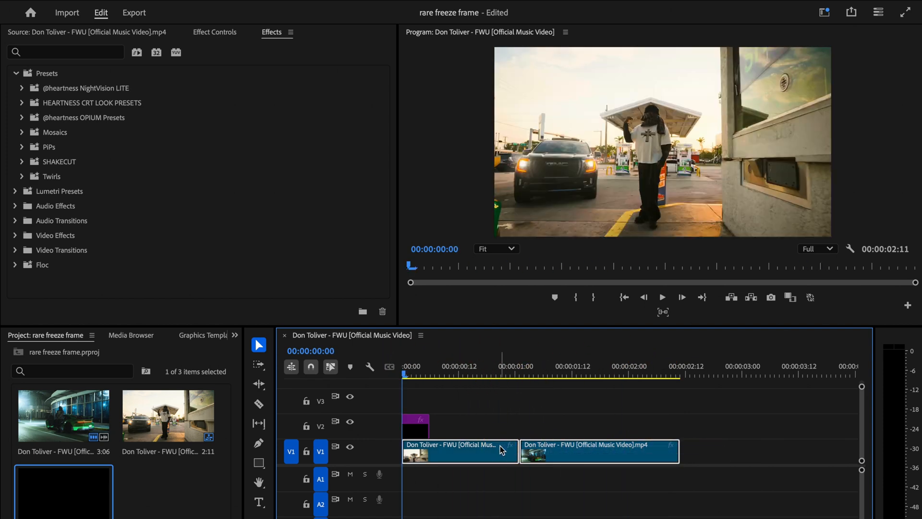
right_click(500, 450)
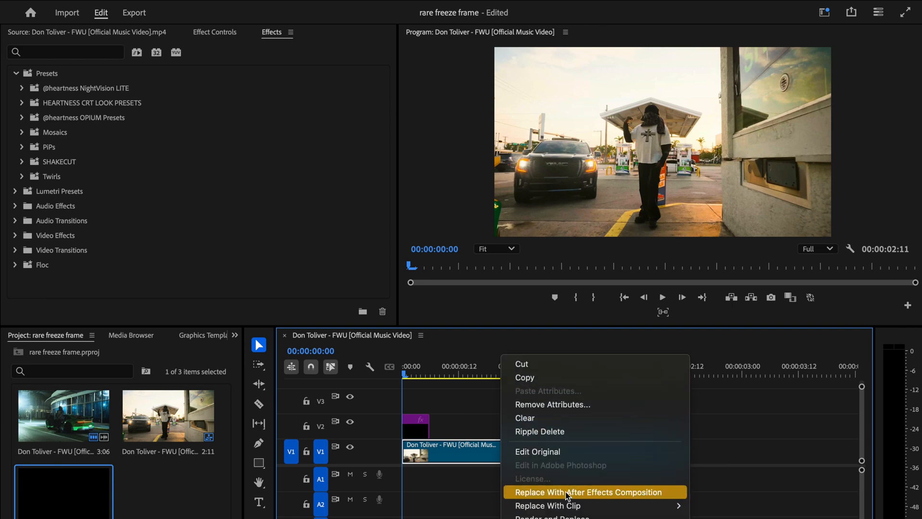
click(589, 492)
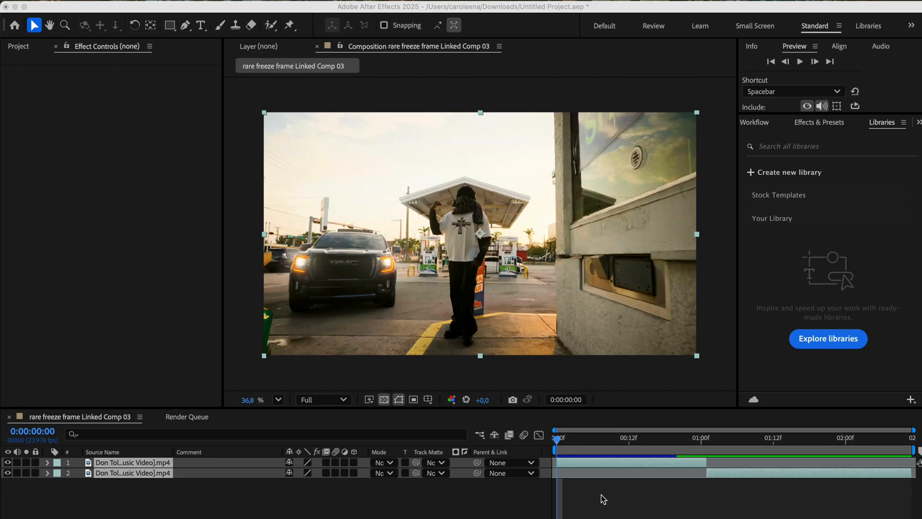
Deselect all layers, then select the first clip's layer in the composition.
click(601, 496)
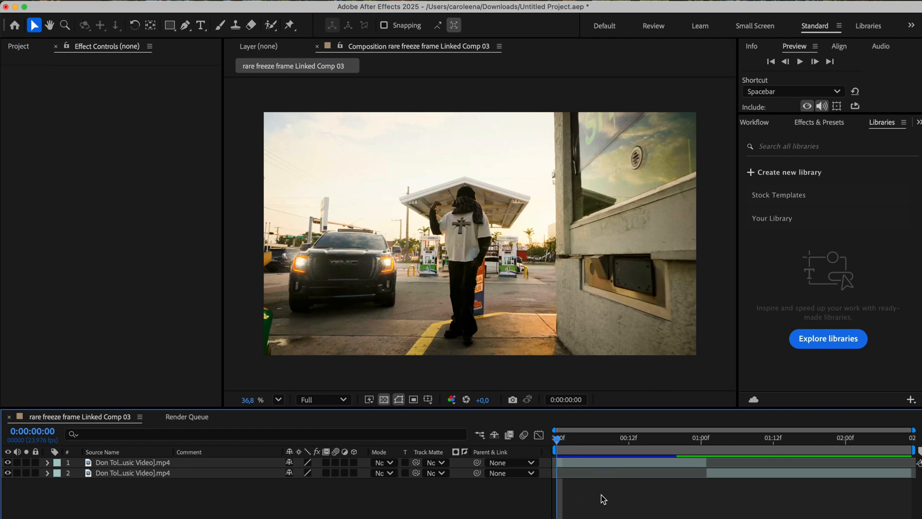
click(132, 463)
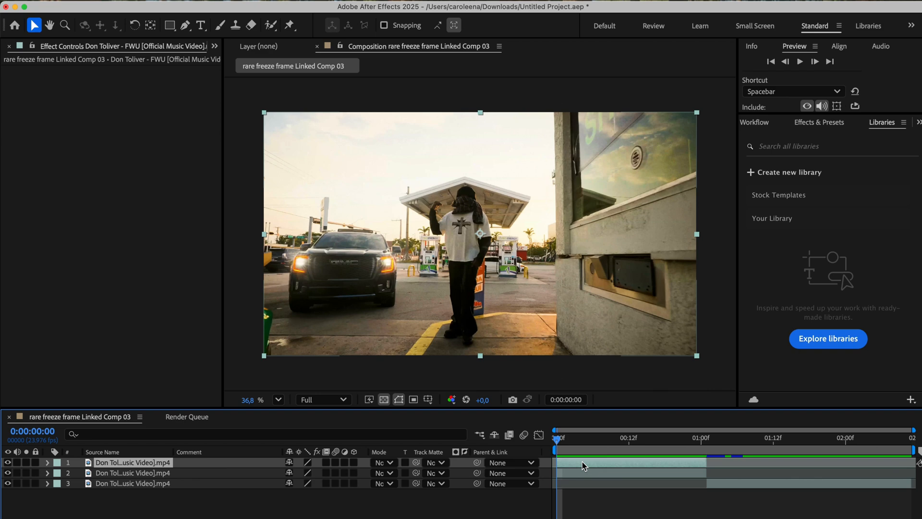
mouse_move(642, 57)
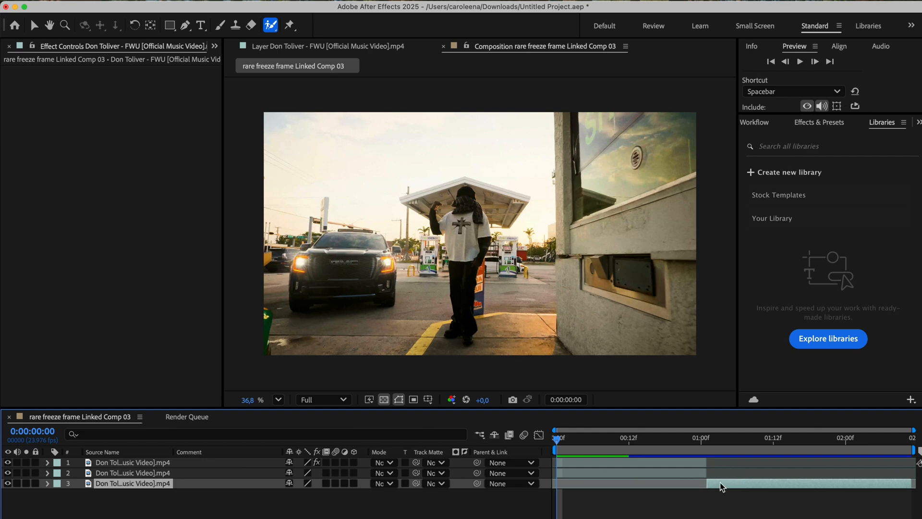
Select the second clip's layer and jump to the frame where it begins.
click(133, 473)
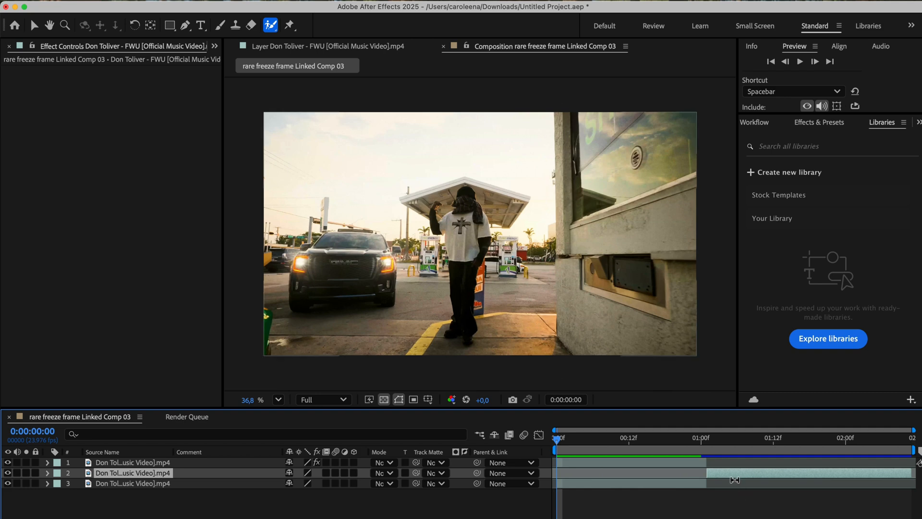
click(703, 474)
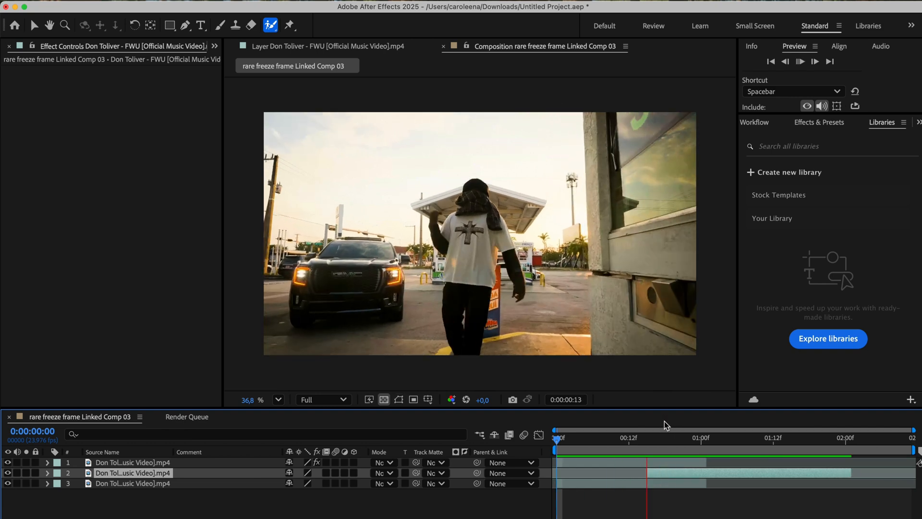
click(800, 61)
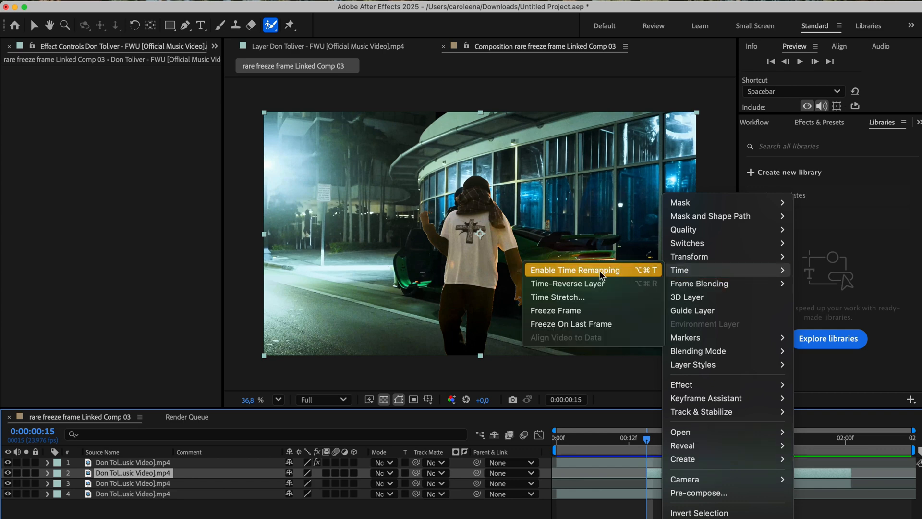
Turn on time remapping to freeze the second clip and show the Effects & Presets library.
click(575, 270)
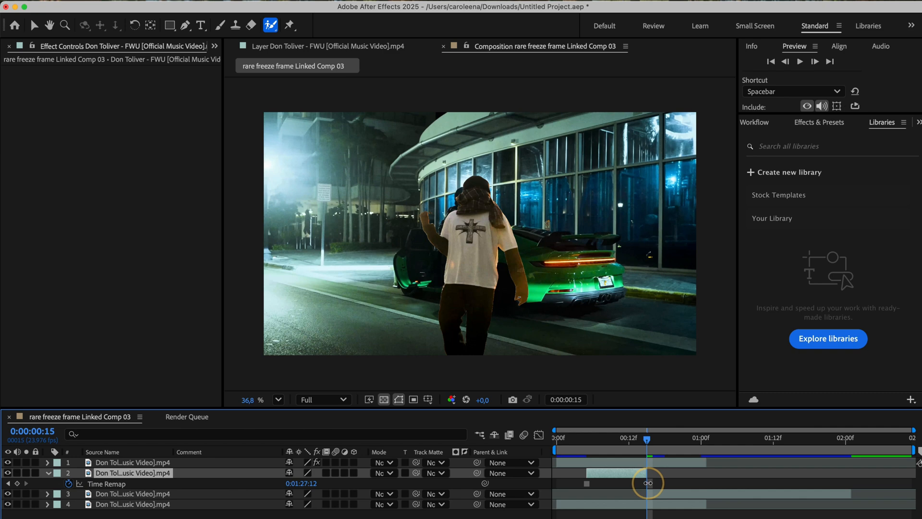
click(819, 123)
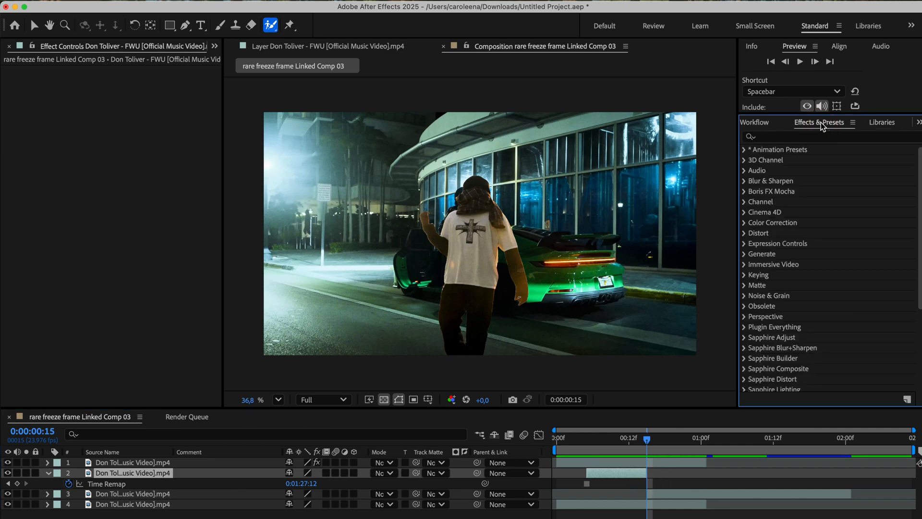
Search for 'transform' and apply the Distort > Transform effect to the frozen clip layer.
text(transform)
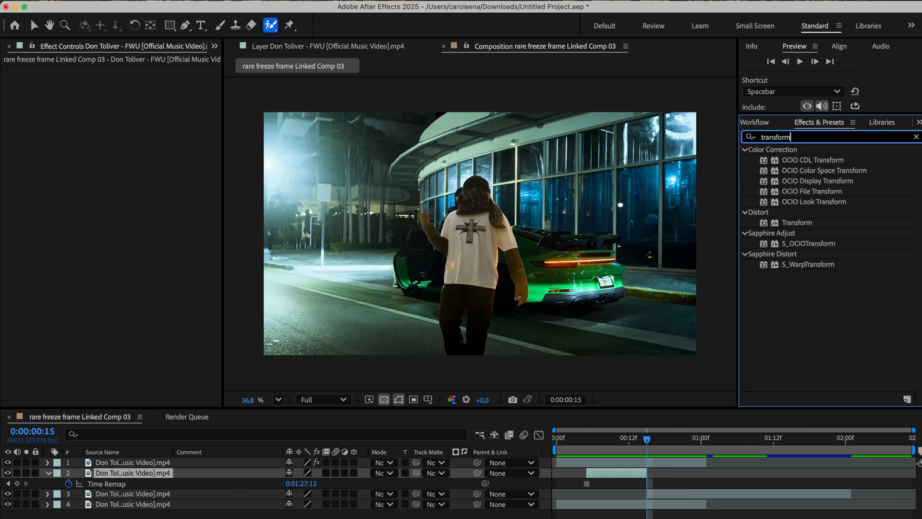
click(797, 222)
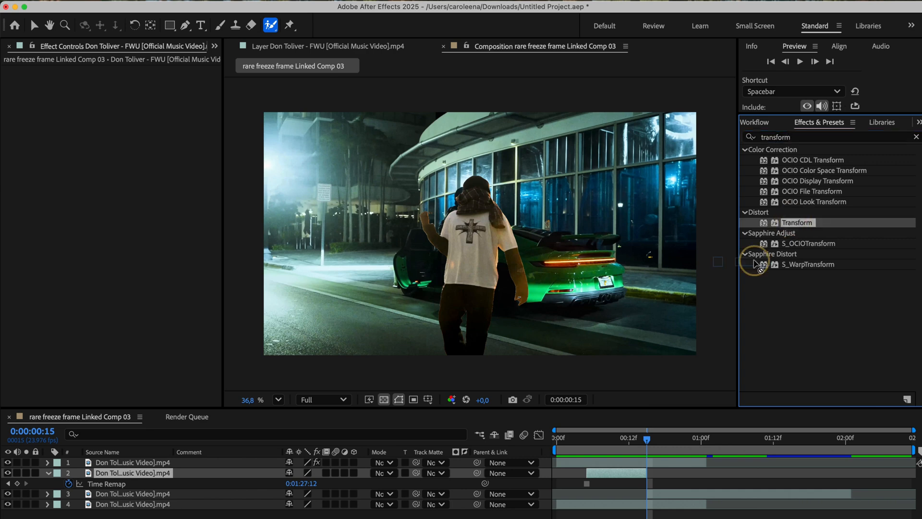
double_click(798, 223)
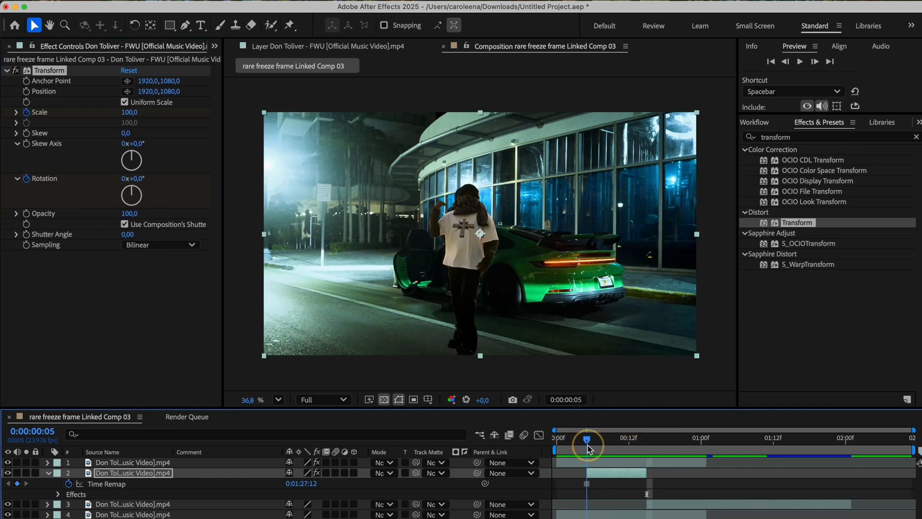
mouse_move(587, 448)
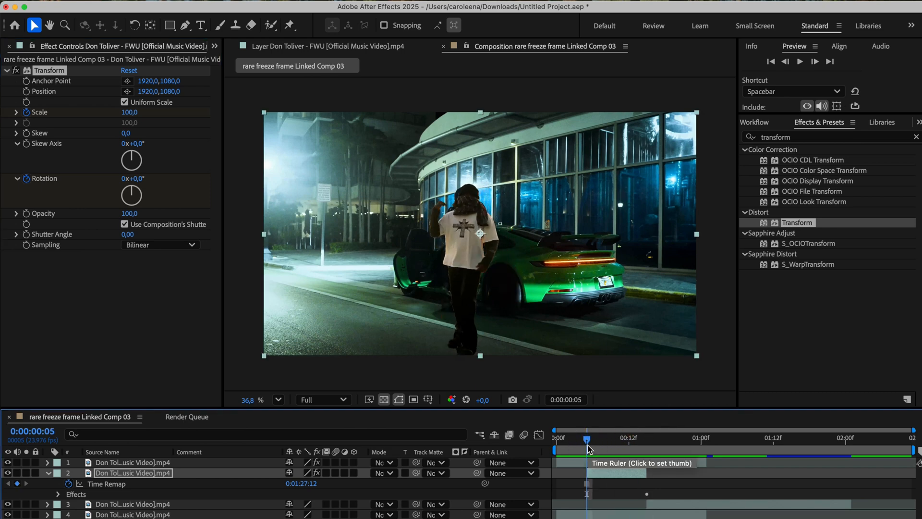
Keyframe Transform Scale to 5 and Rotation past -1 turn, and enable motion blur.
drag(126, 112, 106, 112)
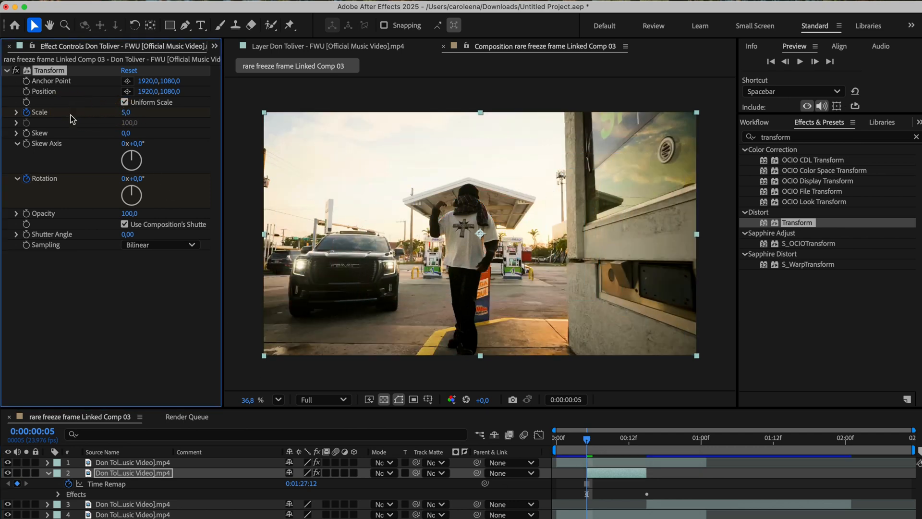
drag(131, 194, 147, 197)
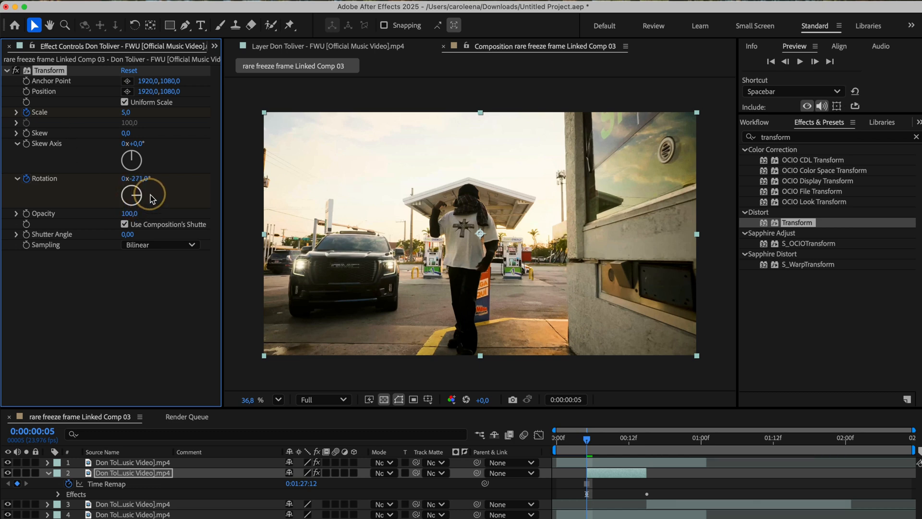
drag(147, 197, 138, 200)
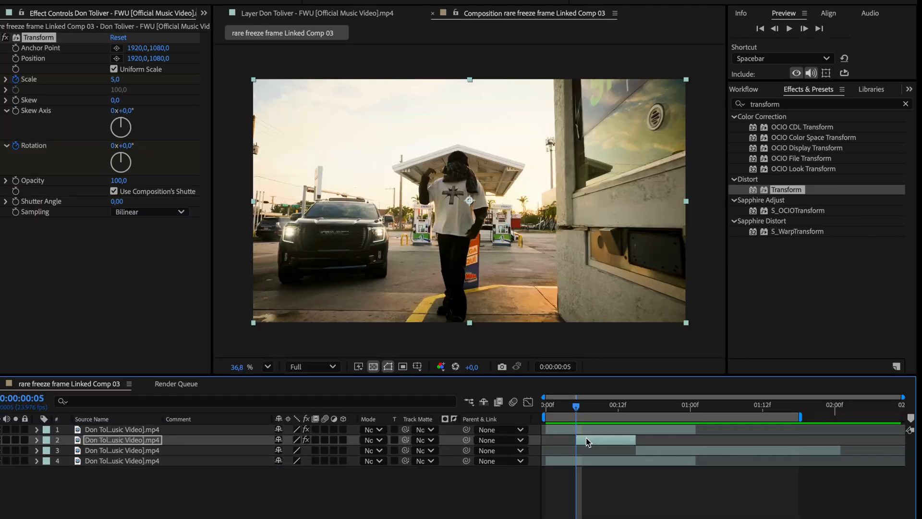
click(36, 440)
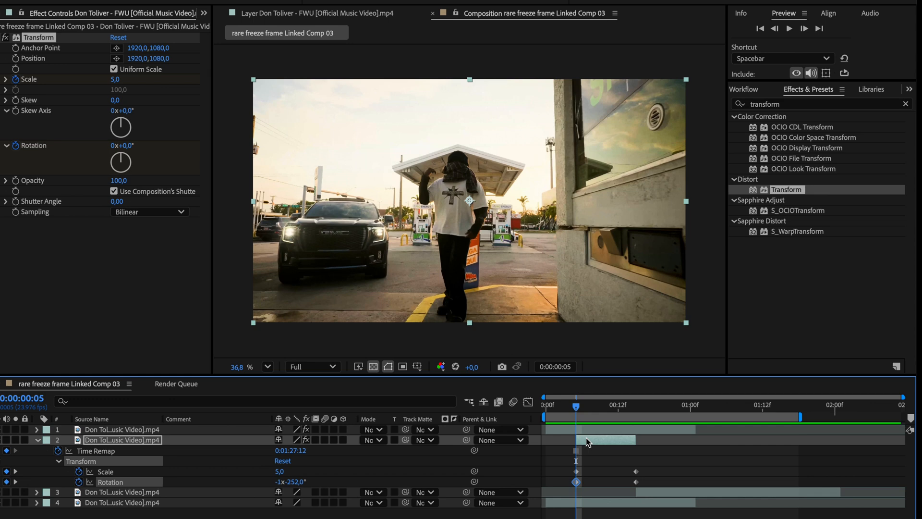
mouse_move(658, 483)
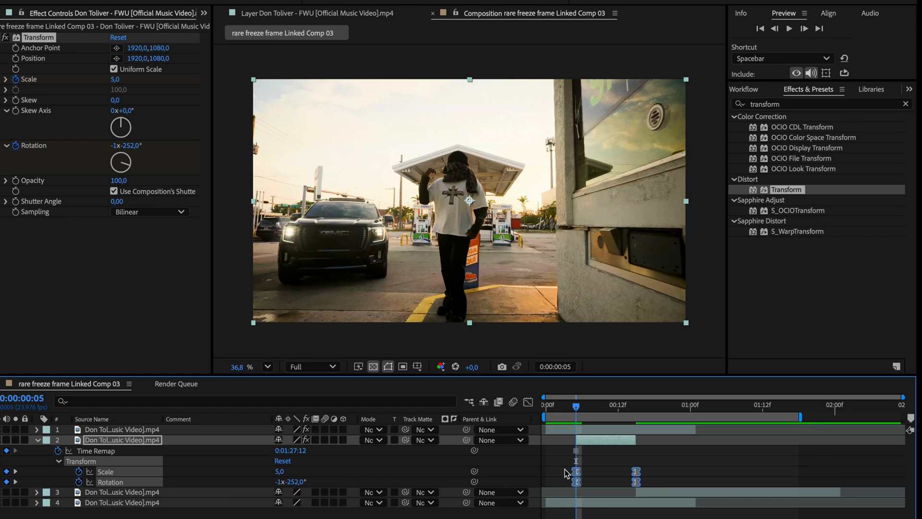
mouse_move(340, 451)
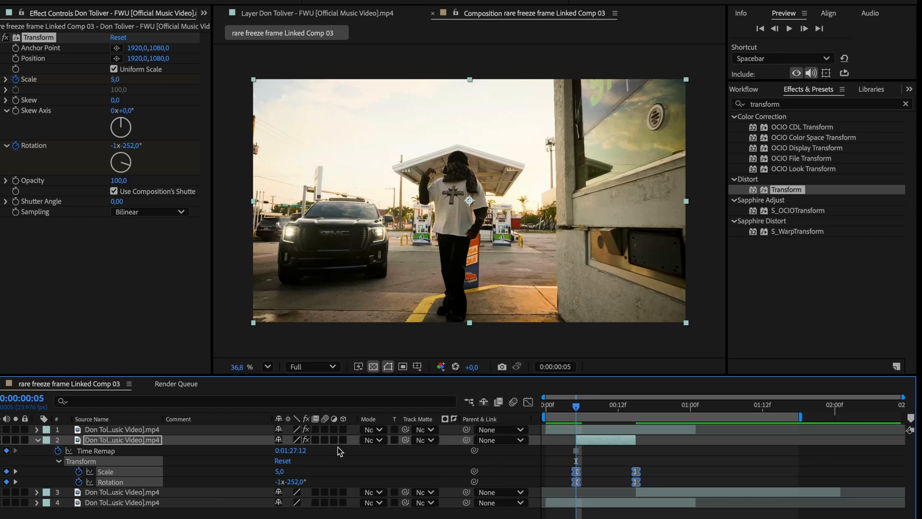
mouse_move(325, 445)
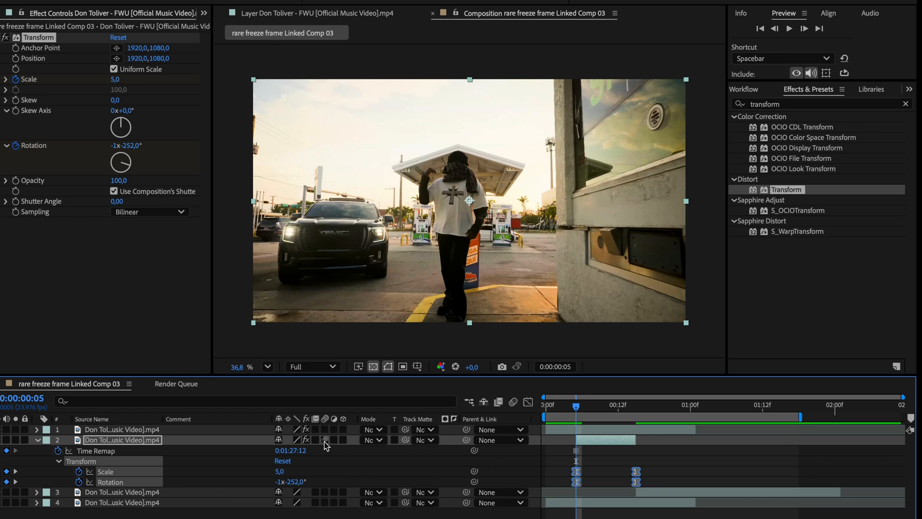
click(789, 29)
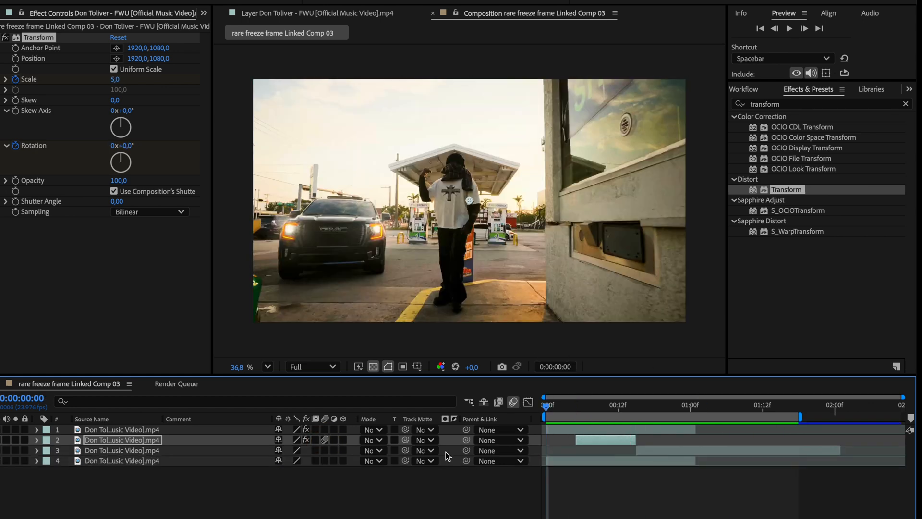
click(121, 429)
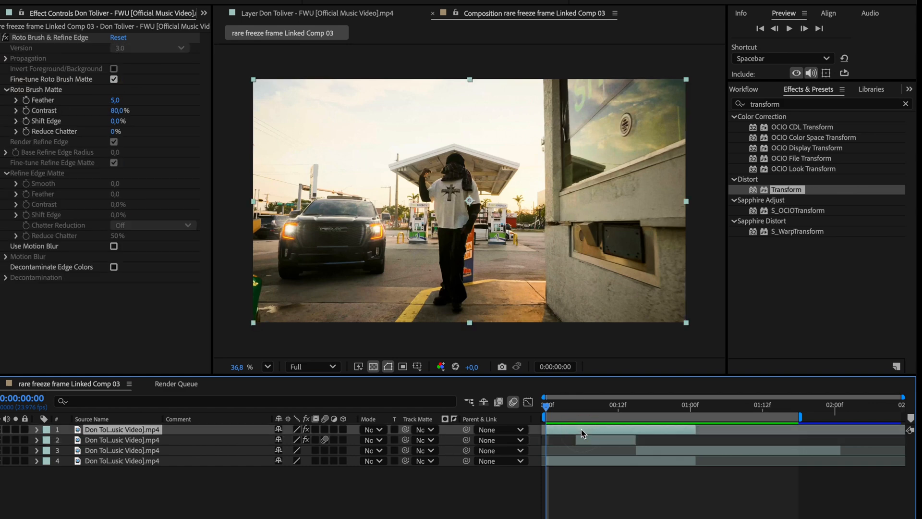
mouse_move(629, 434)
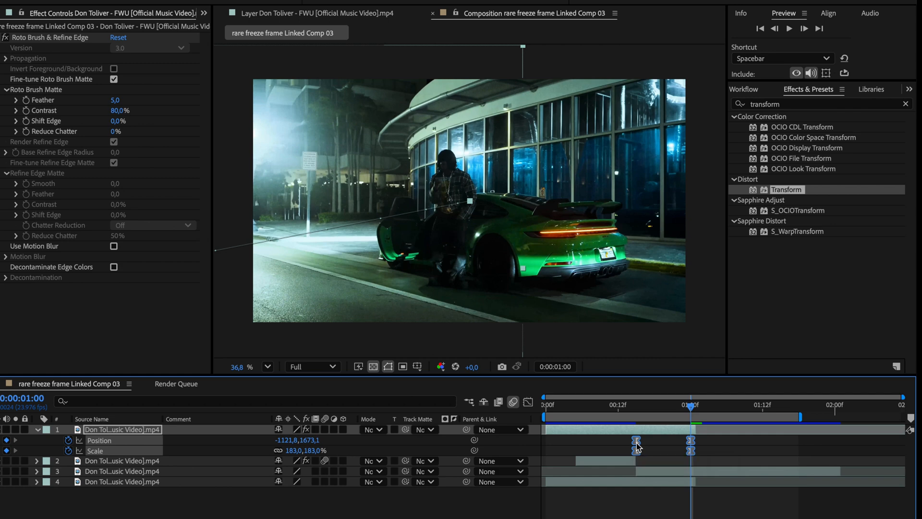
mouse_move(327, 434)
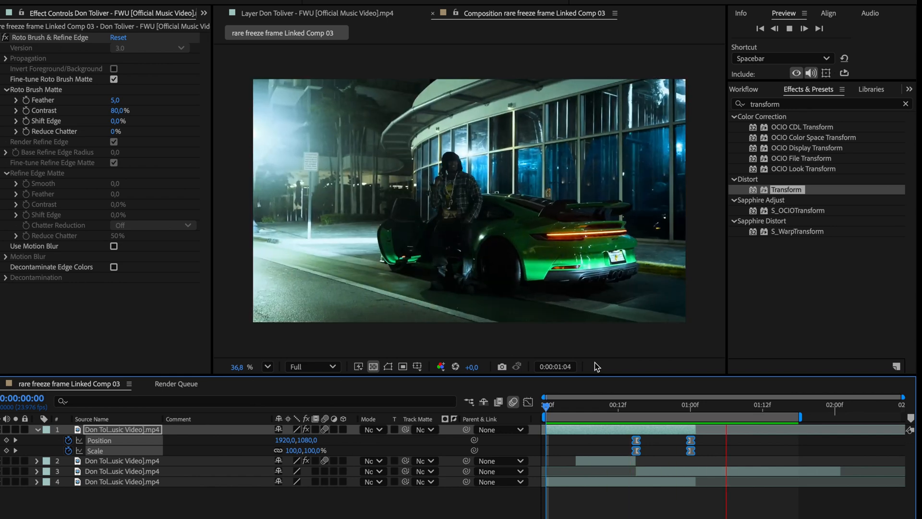
Stop the preview of the 183% zoom-off and return to the composition start.
click(789, 28)
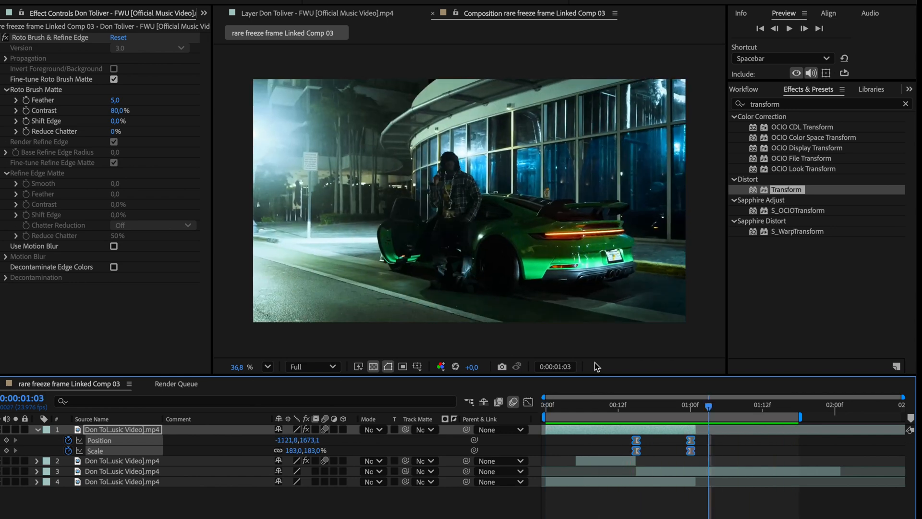
click(545, 404)
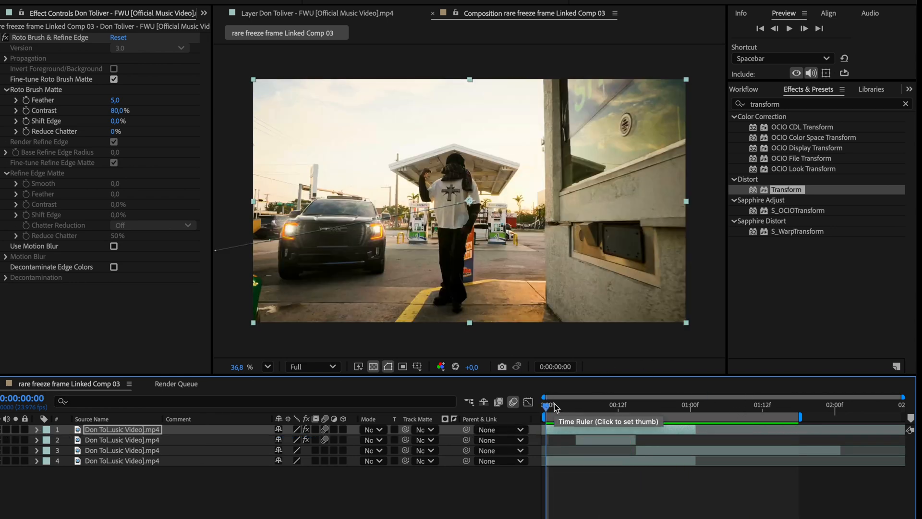